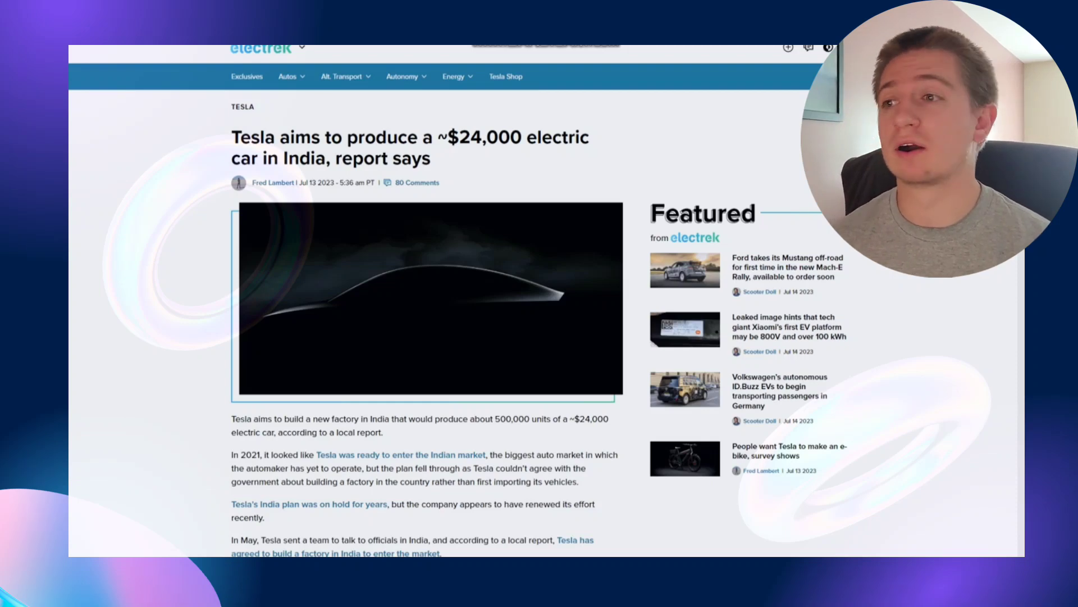
{"action": "scroll", "scroll_direction": "down", "scroll_amount": 3}
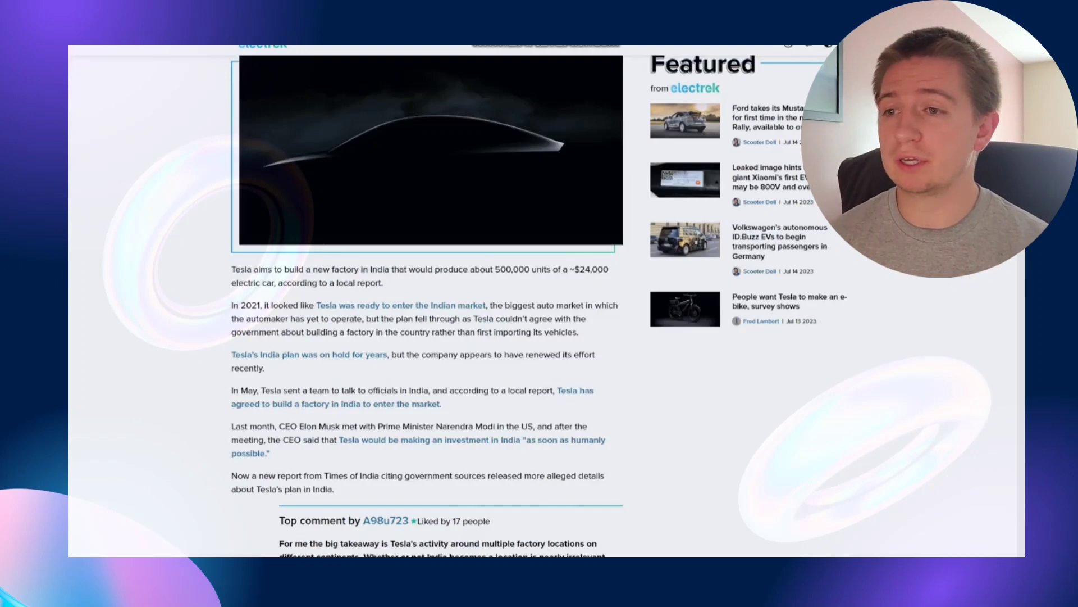
{"action": "scroll", "scroll_direction": "down", "scroll_amount": 3}
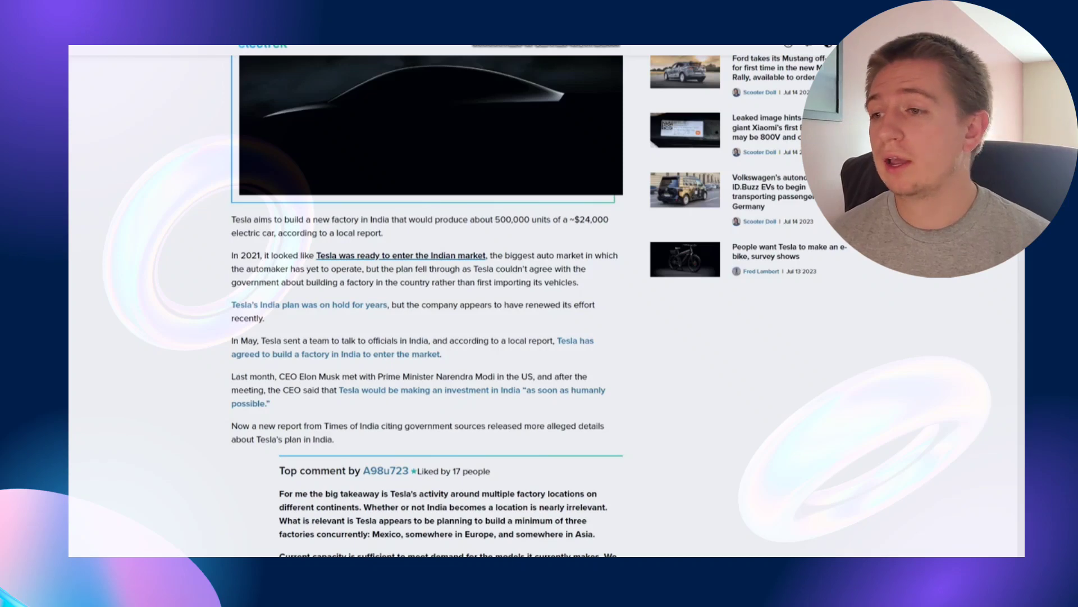
{"action": "scroll", "scroll_direction": "down", "scroll_amount": 3}
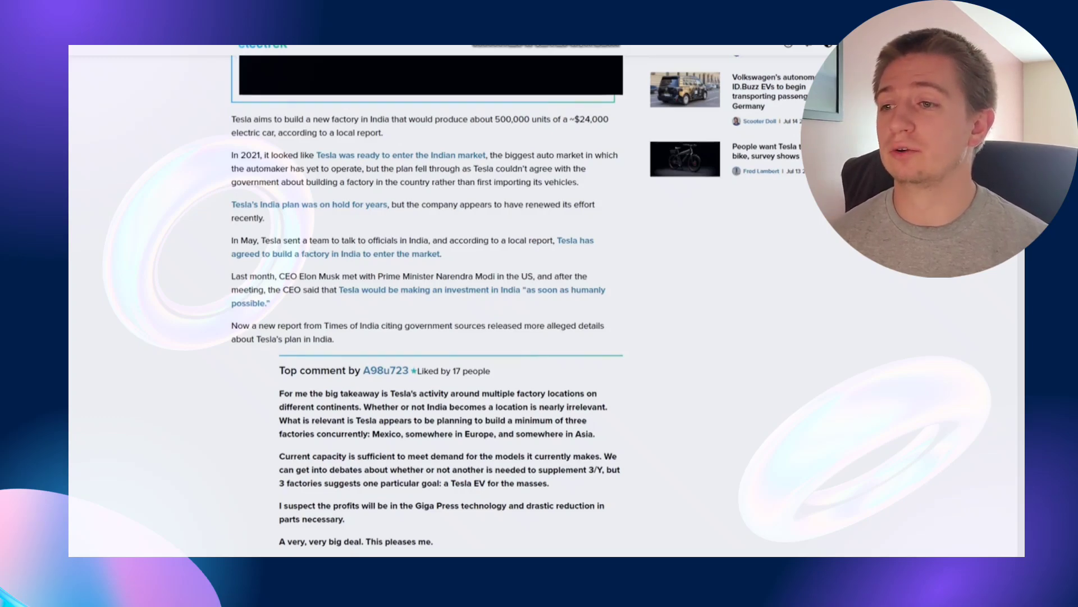
{"action": "scroll", "scroll_direction": "down", "scroll_amount": 3}
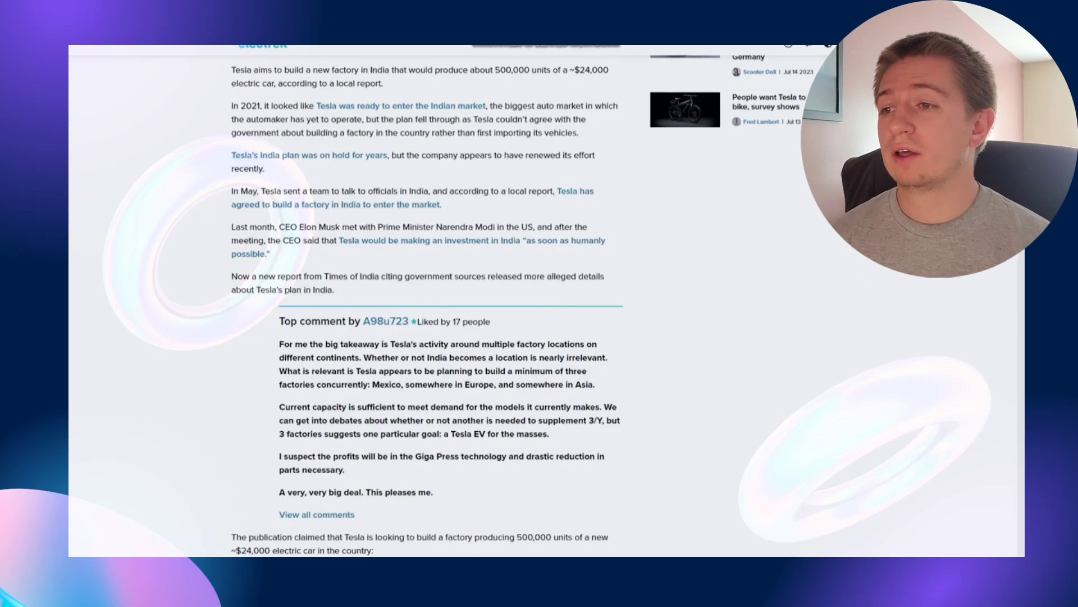
{"action": "scroll", "scroll_direction": "down", "scroll_amount": 3}
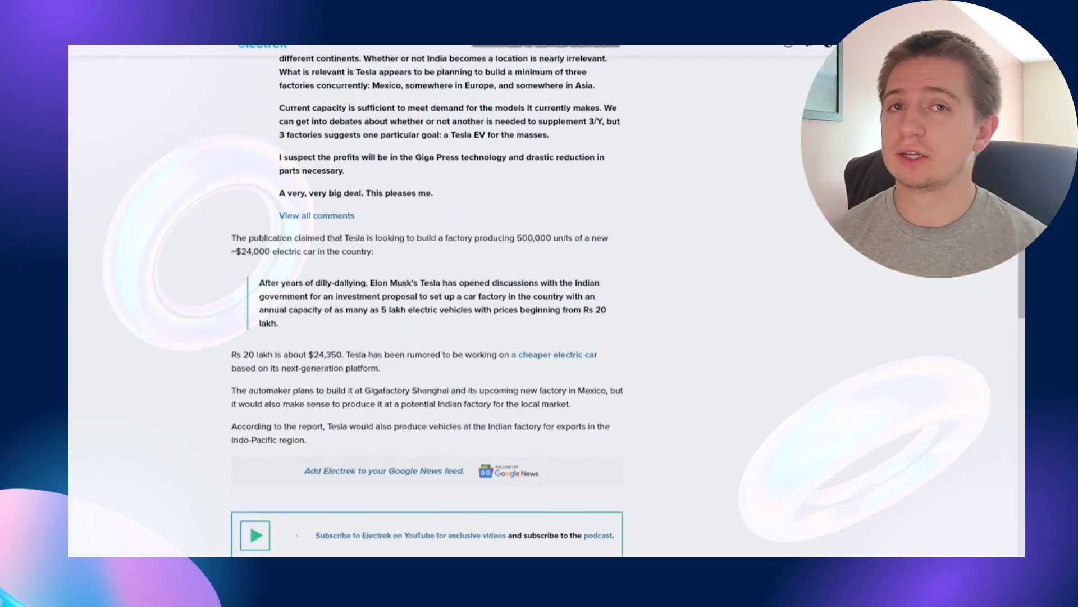
{"action": "scroll", "scroll_direction": "up", "scroll_amount": 3}
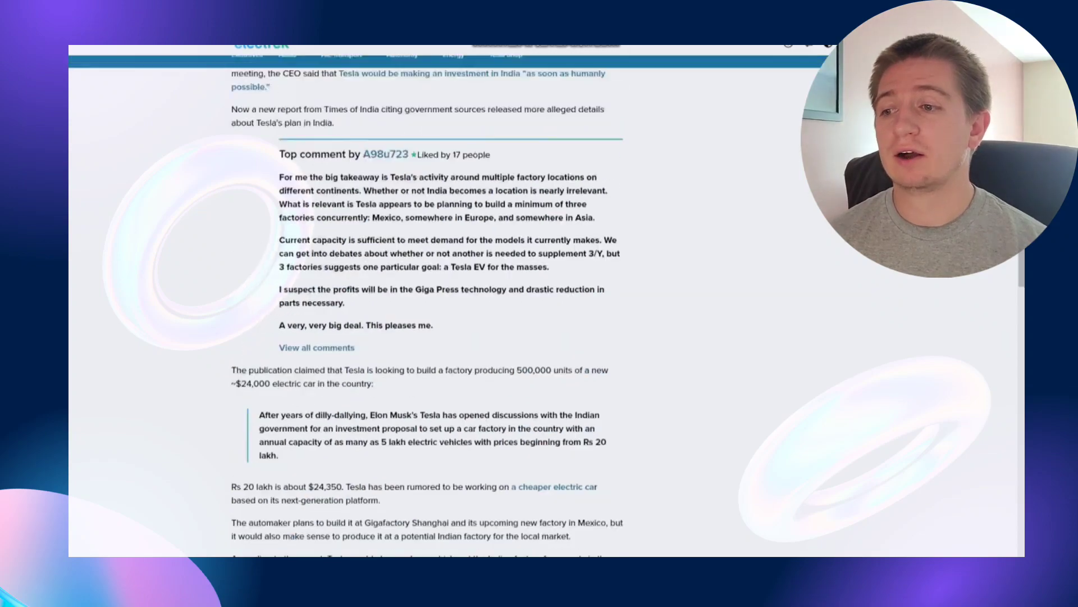
{"action": "scroll", "scroll_direction": "down", "scroll_amount": 3}
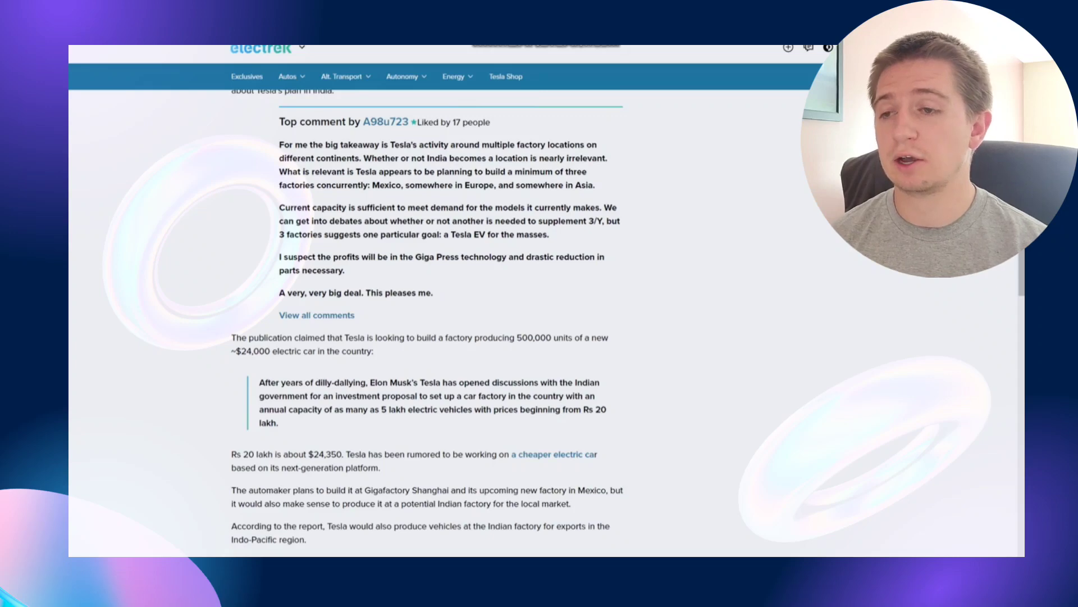
{"action": "scroll", "scroll_direction": "up", "scroll_amount": 3}
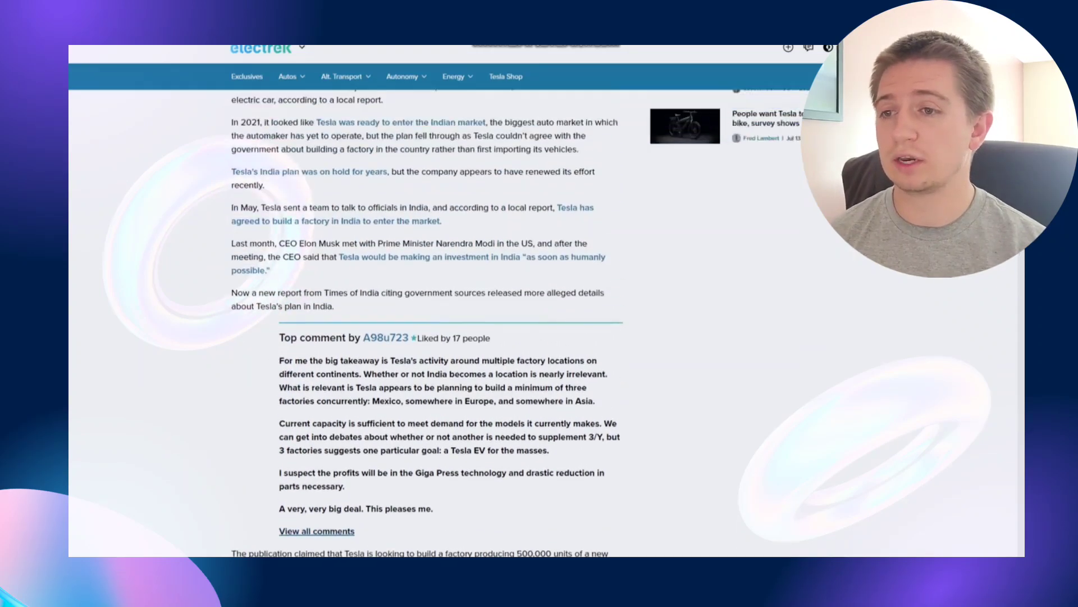
{"action": "scroll", "scroll_direction": "down", "scroll_amount": 3}
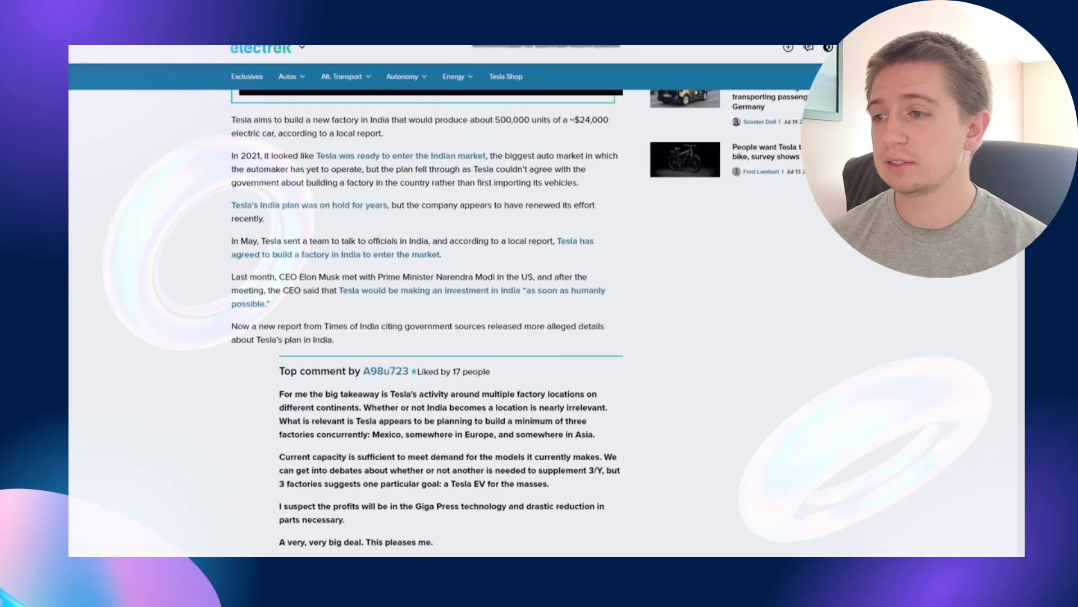